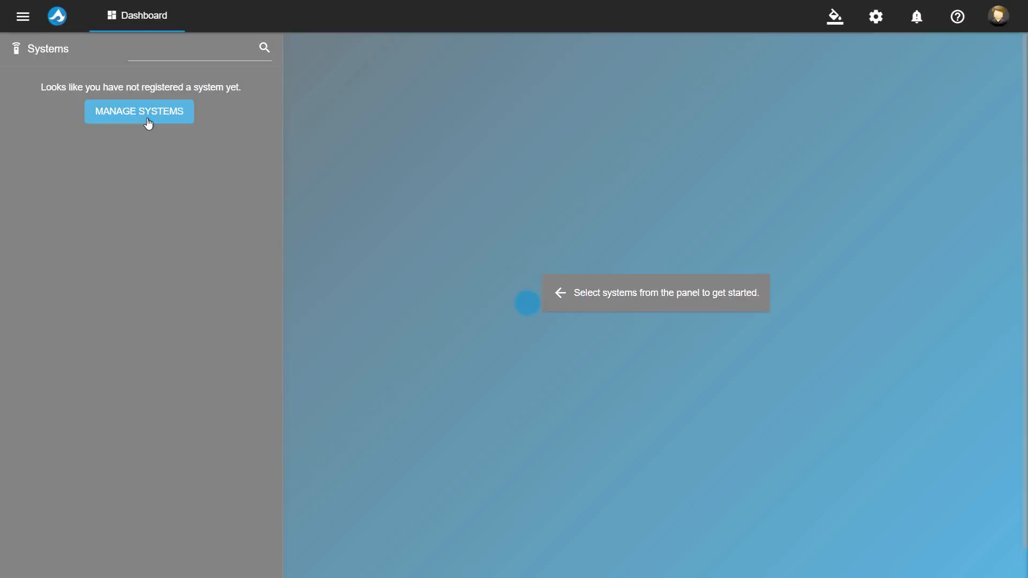
Step: Add FreeNAS system 10.250.1.202 as 'ixfreenas' and view its dashboard
click(138, 111)
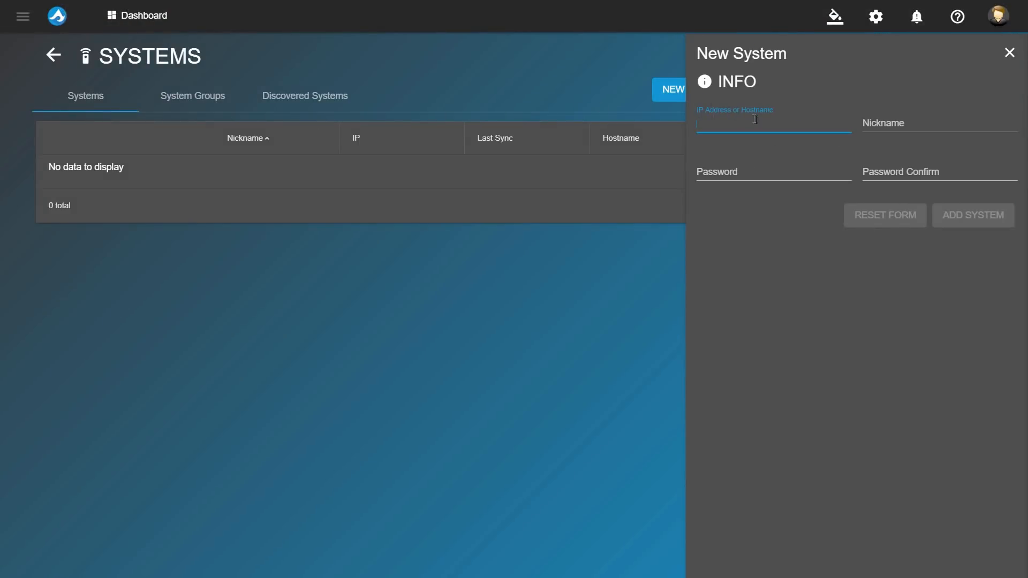
text(ixf)
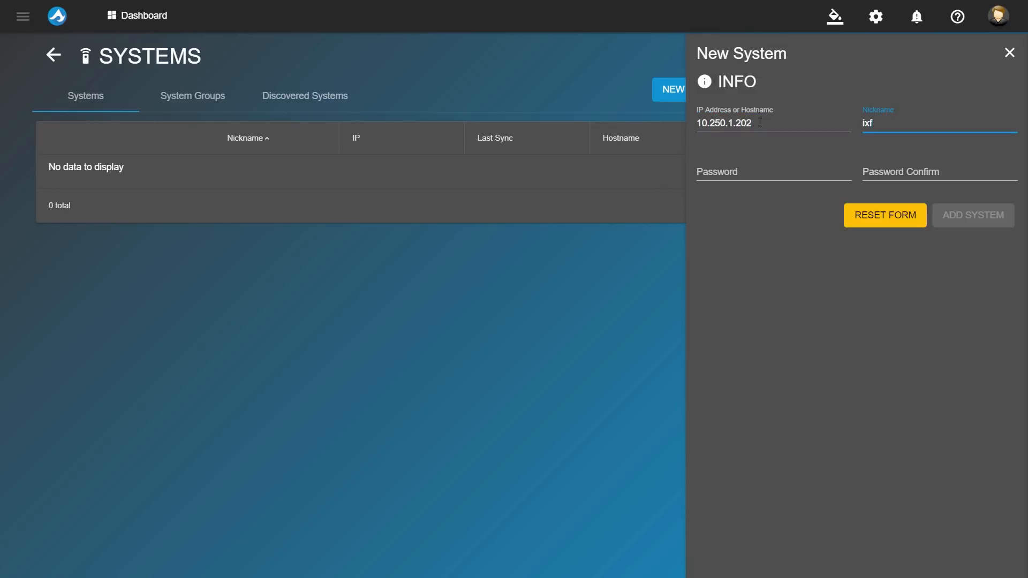
click(972, 215)
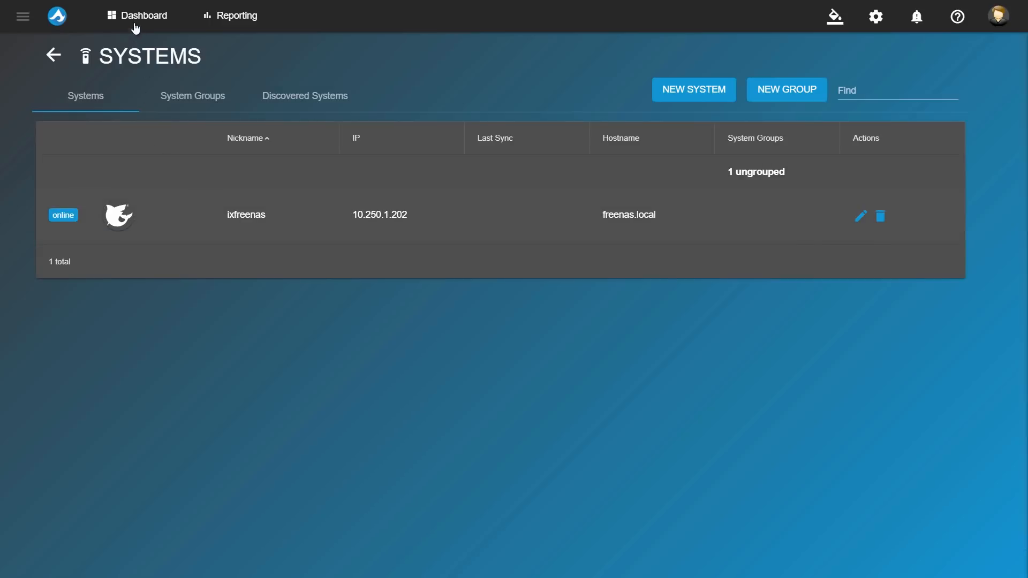
click(142, 15)
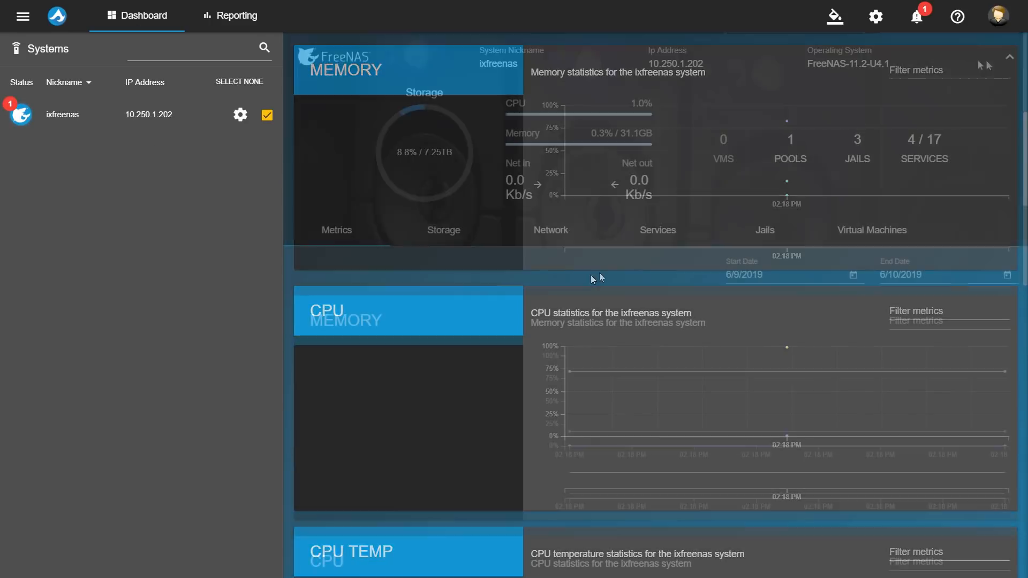
click(875, 16)
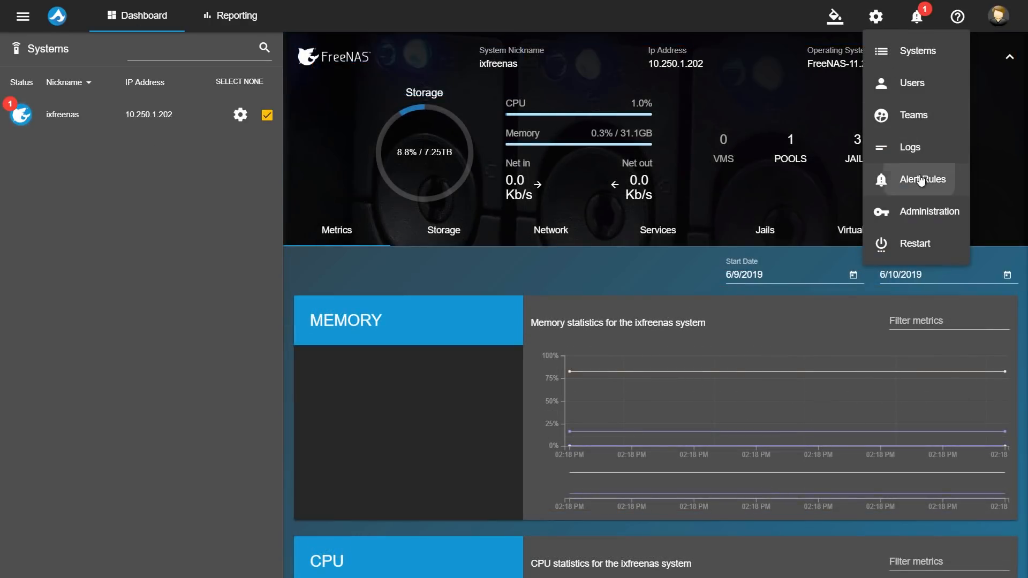
click(921, 179)
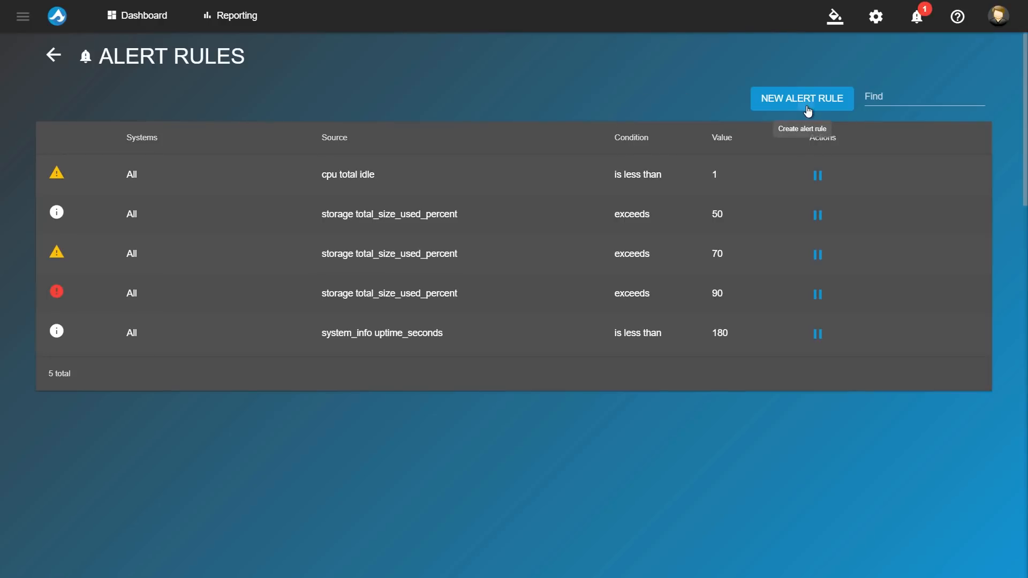
click(801, 98)
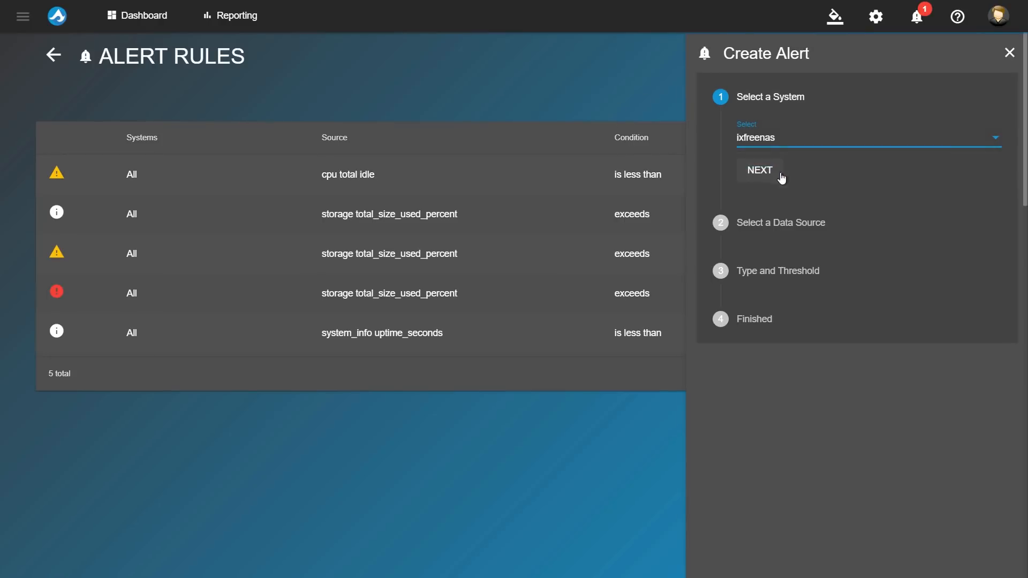
click(759, 170)
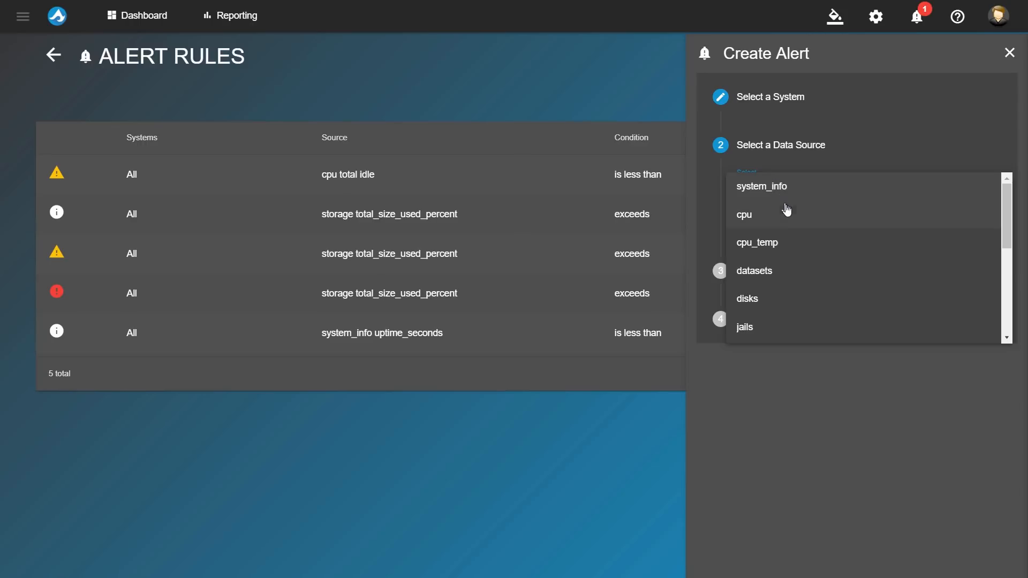
click(744, 215)
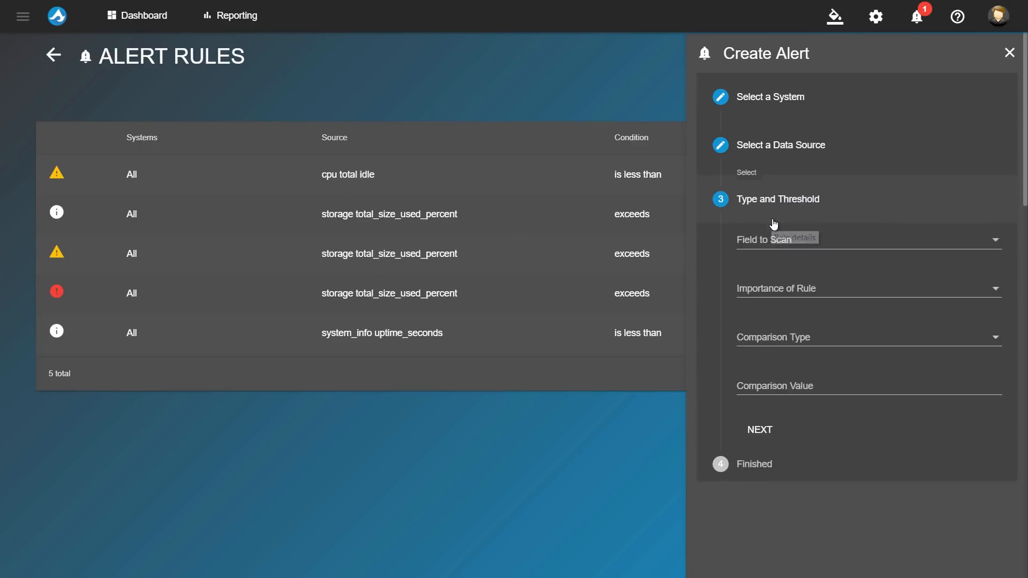
click(865, 238)
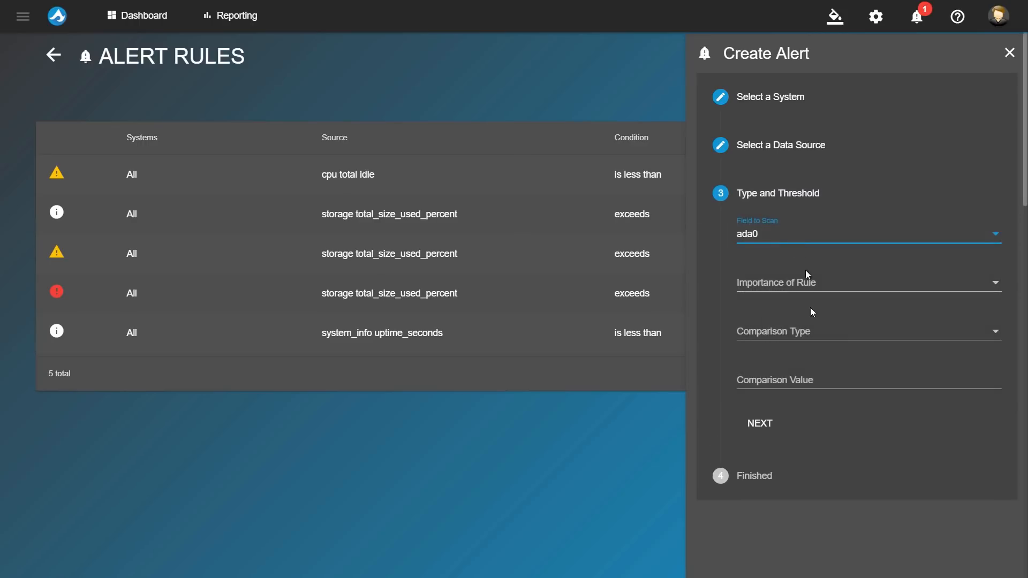
click(865, 282)
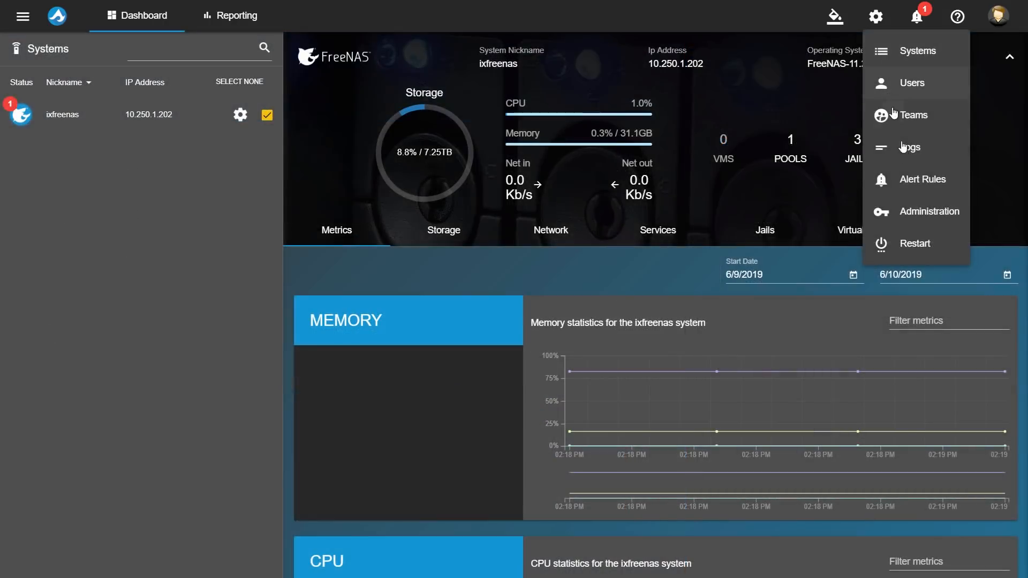
Step: Enter smtp.gmail.com, port 465, TLS and login credentials in Administration's Email Setup
click(928, 211)
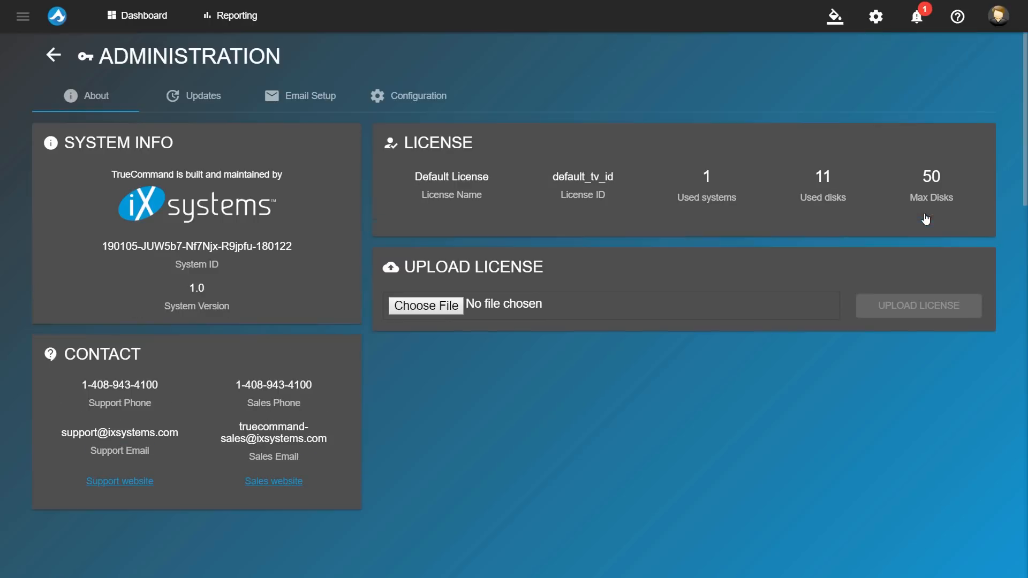
click(309, 95)
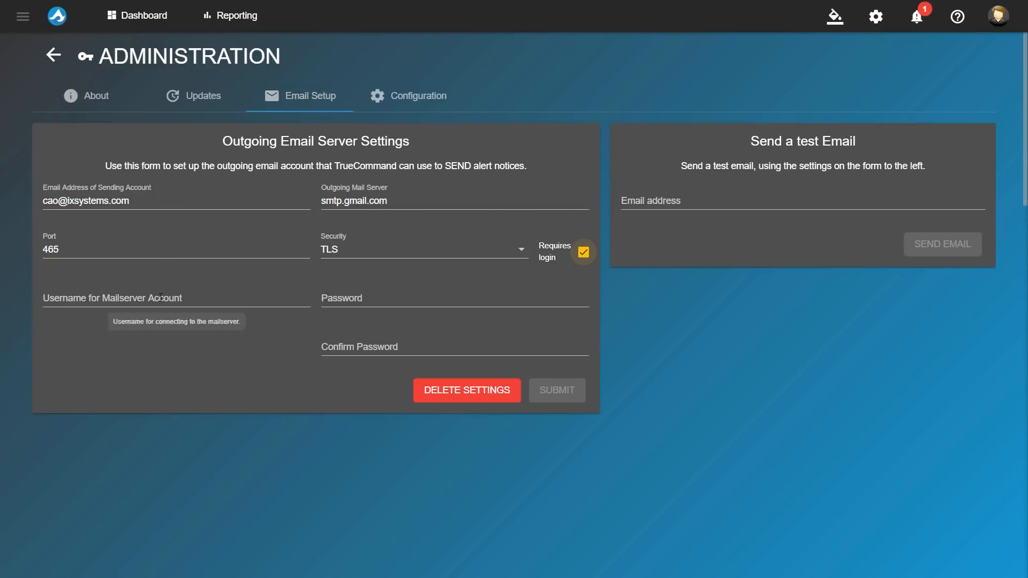
text(••••••)
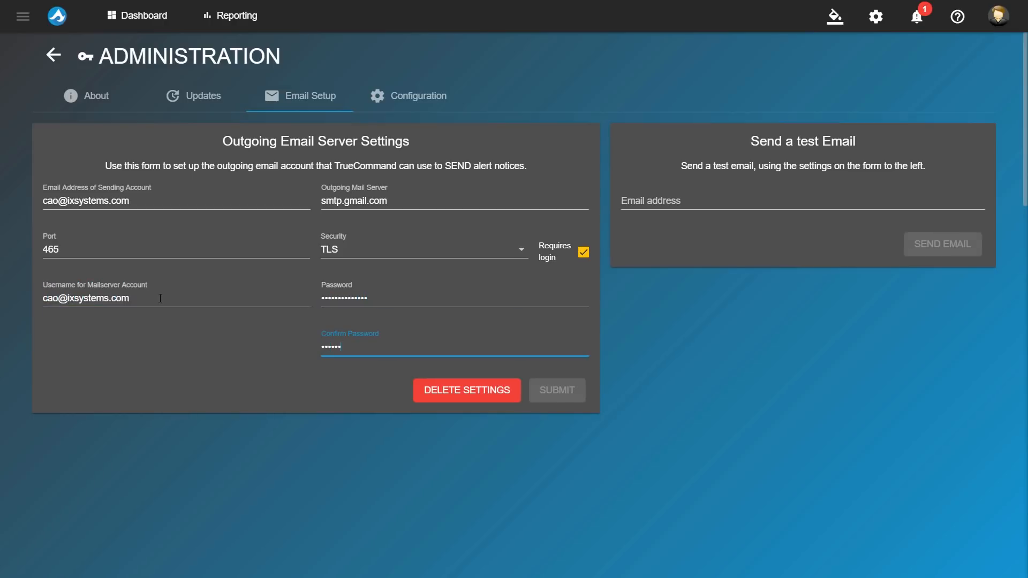